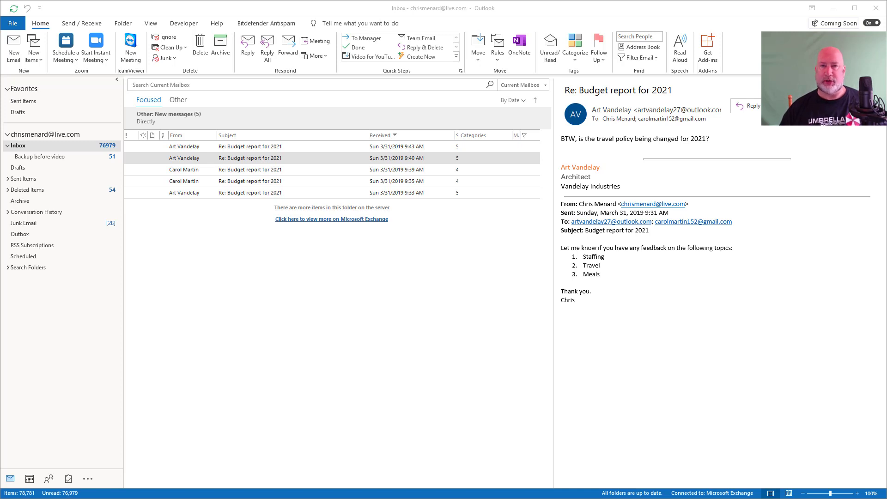
mouse_move(177, 62)
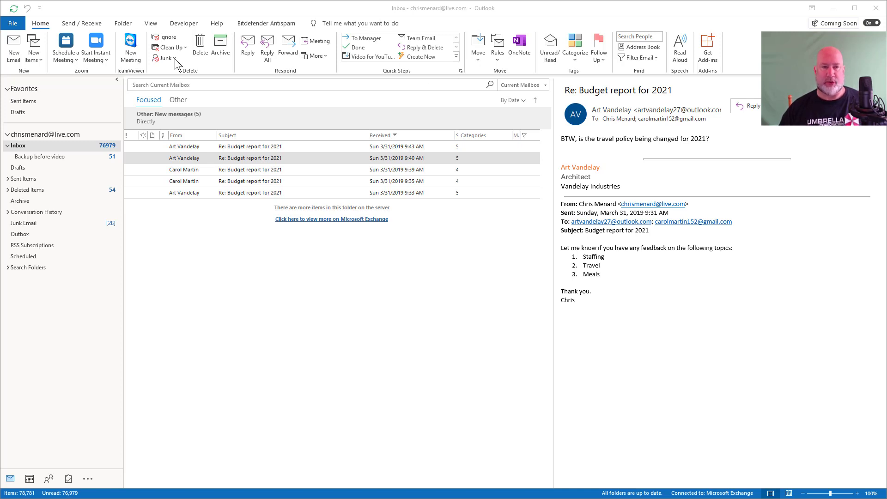
mouse_move(190, 82)
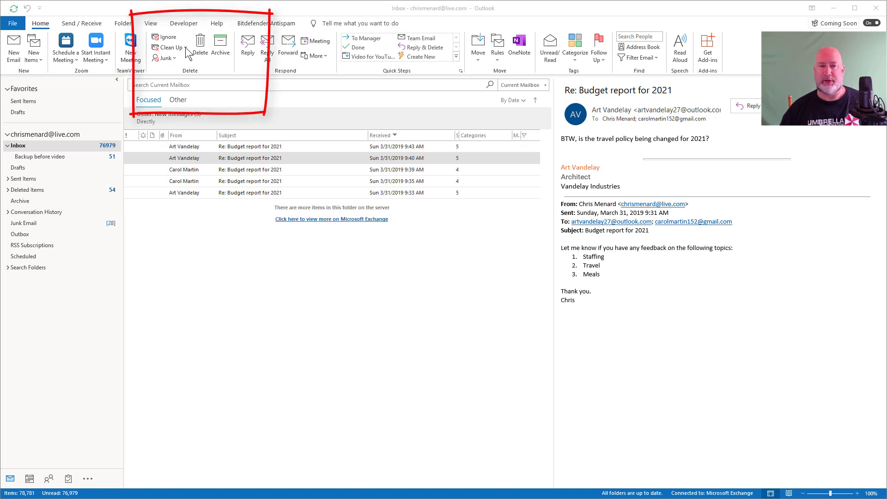
View the original Budget report for 2021 message in Sent Items.
left_click(168, 47)
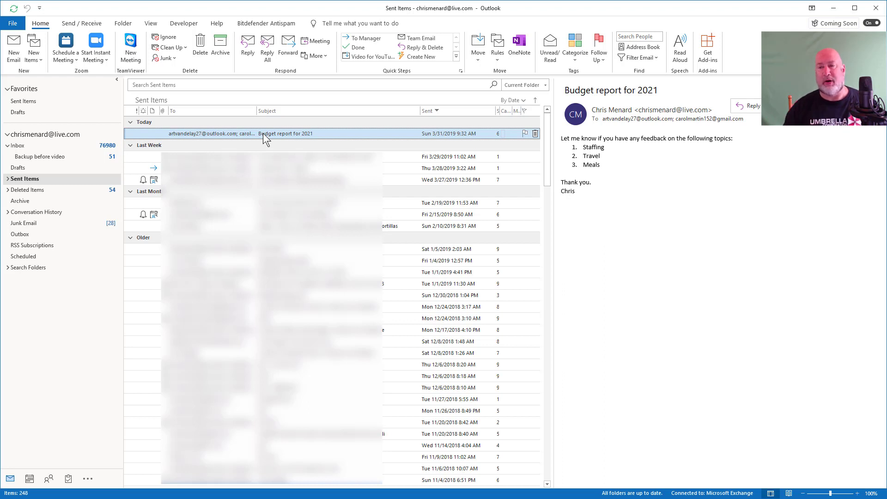
mouse_move(616, 158)
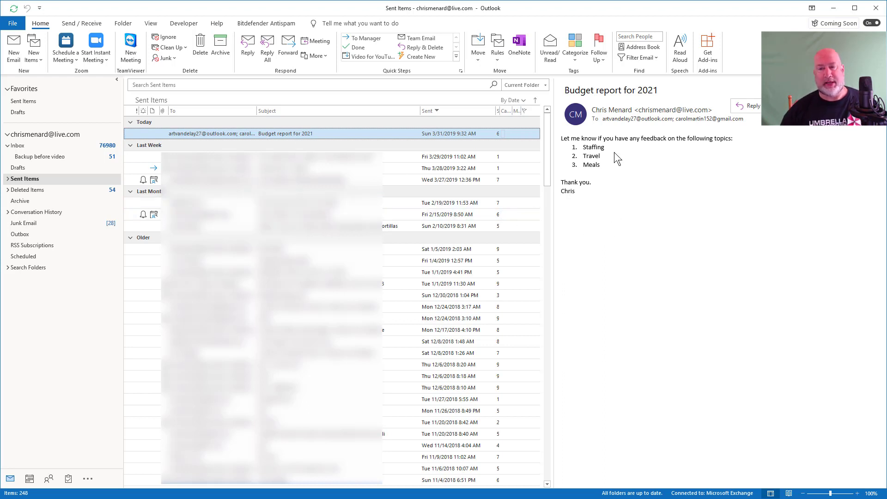
mouse_move(628, 151)
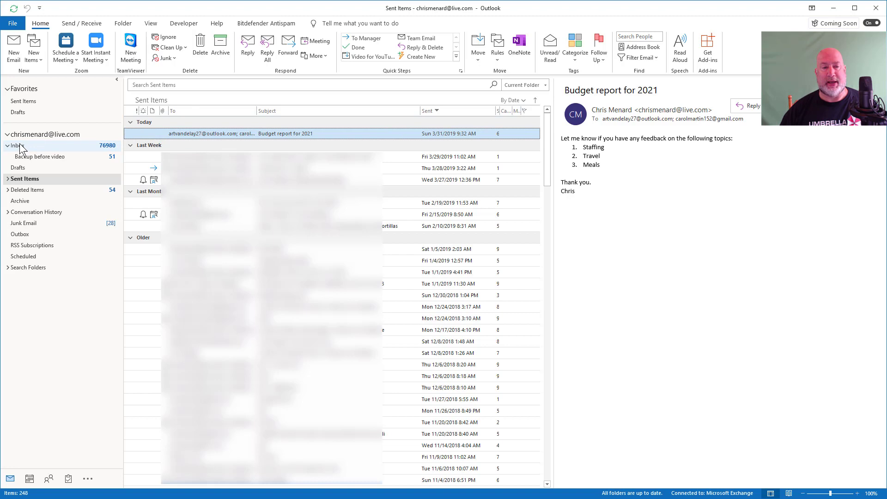
Read each of the five Re: Budget report for 2021 replies in the Inbox, ending on Art Vandelay's latest.
left_click(18, 145)
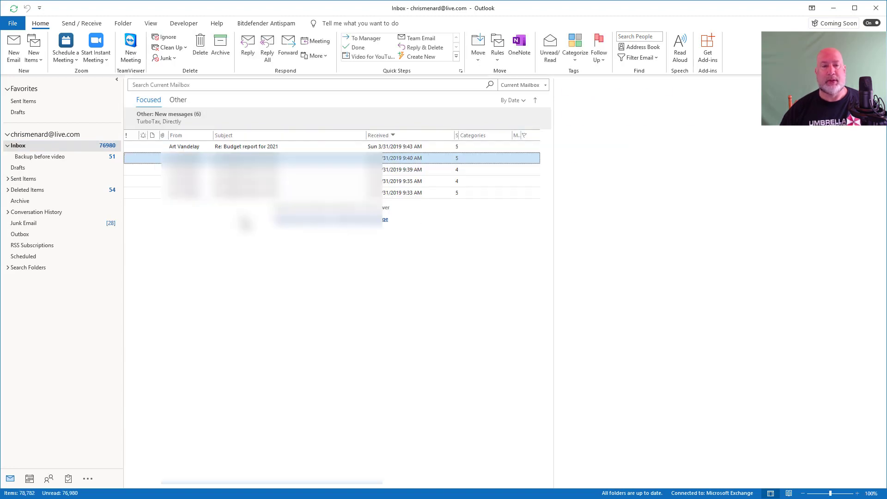
left_click(246, 158)
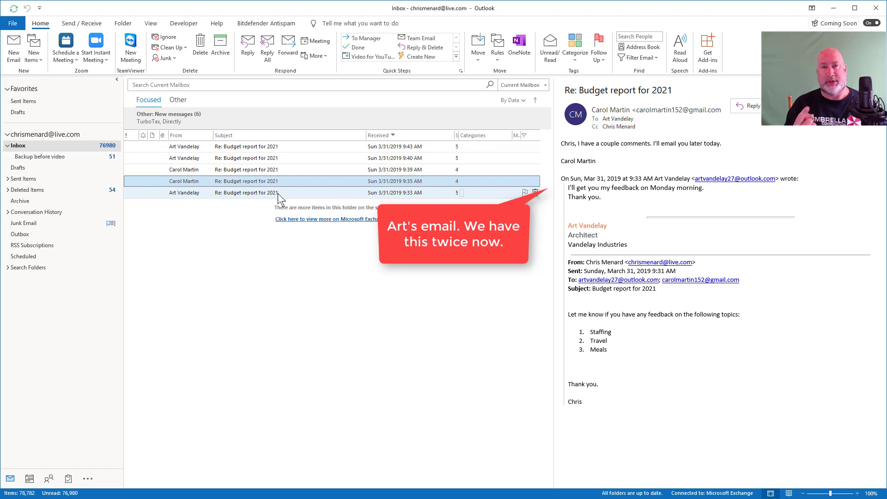
left_click(246, 169)
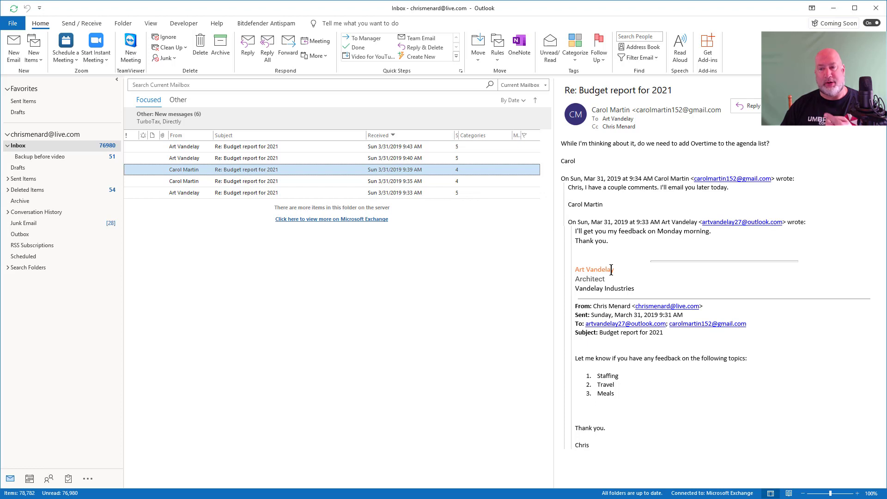
left_click(255, 158)
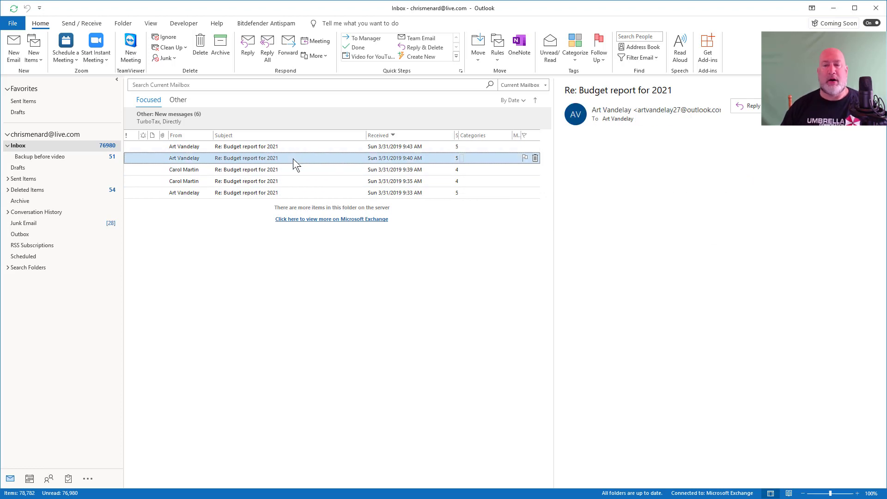
left_click(246, 158)
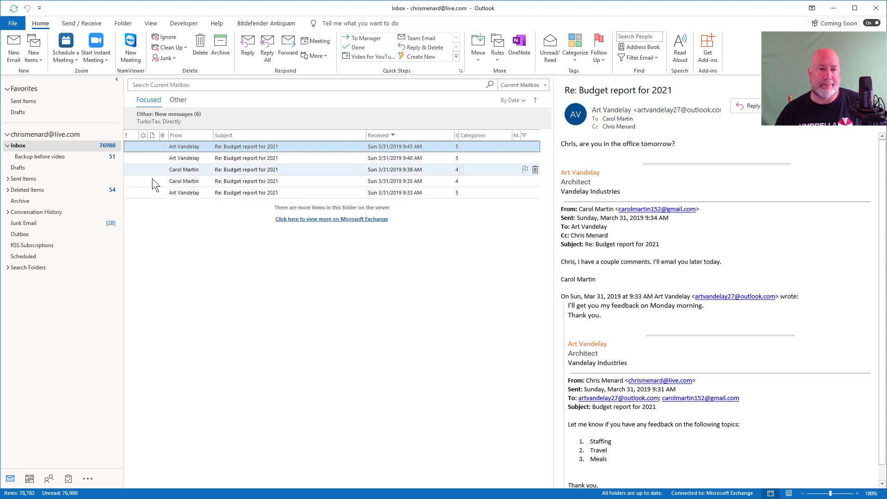
Collapse all date groups in the Deleted Items folder.
left_click(30, 190)
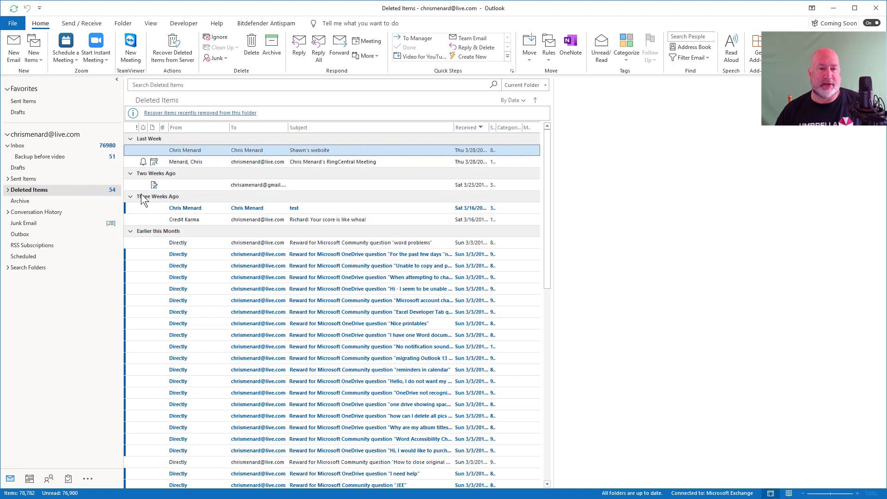
right_click(148, 138)
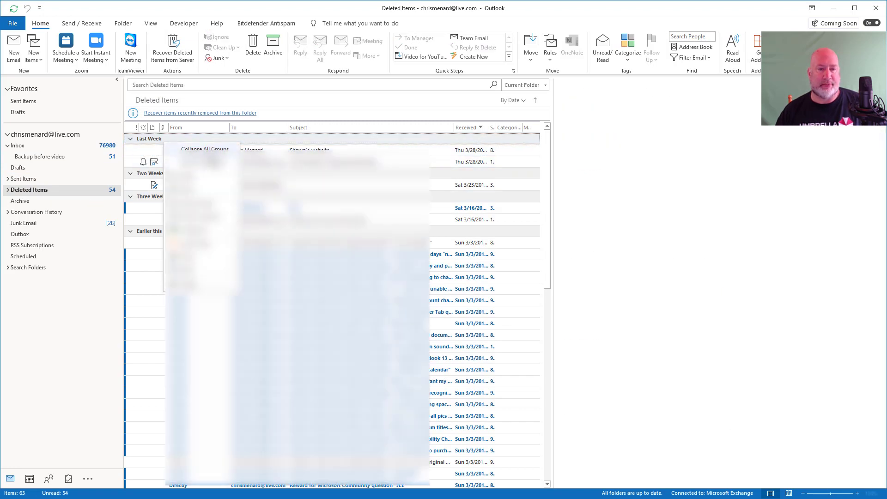
left_click(205, 148)
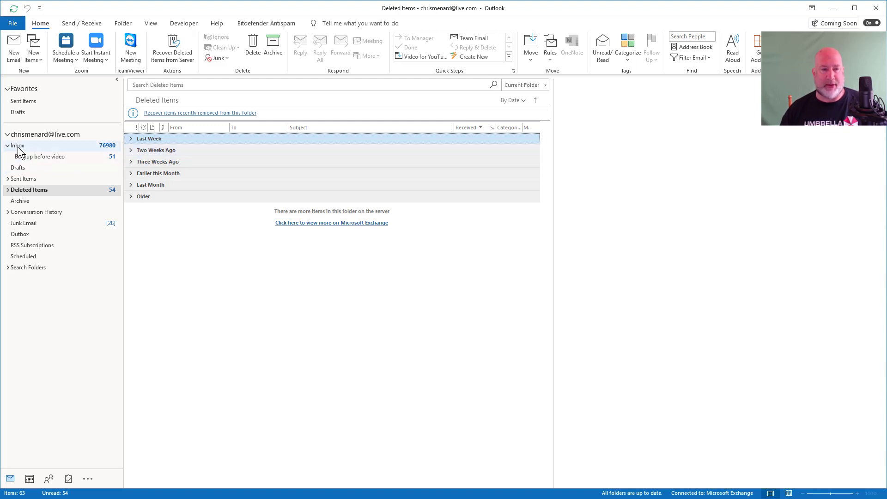
Return to the Inbox and review the Home > Clean Up options.
left_click(18, 145)
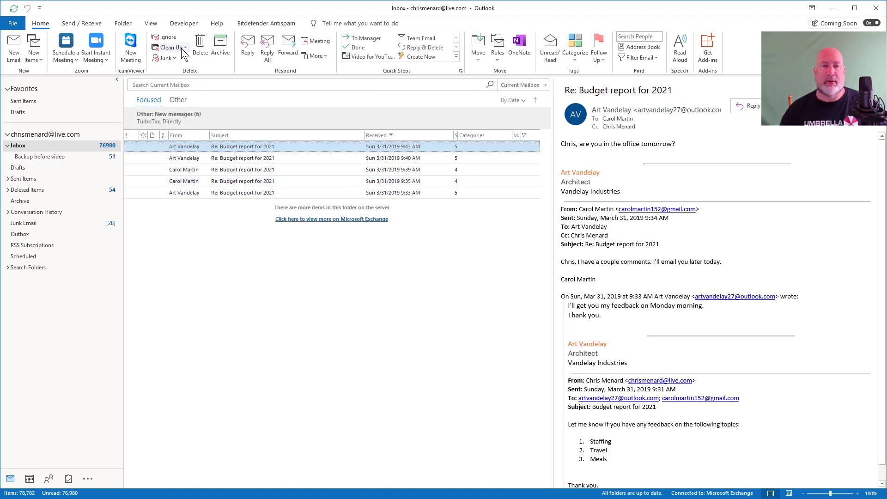
left_click(168, 47)
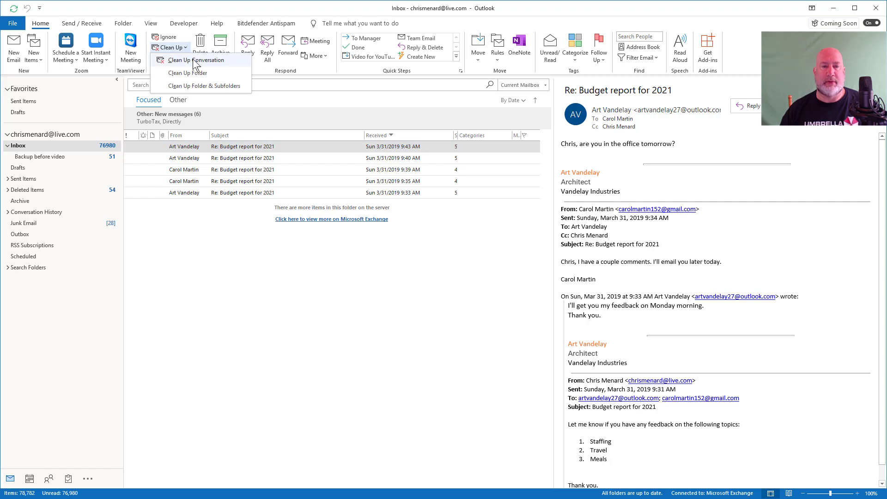
mouse_move(214, 90)
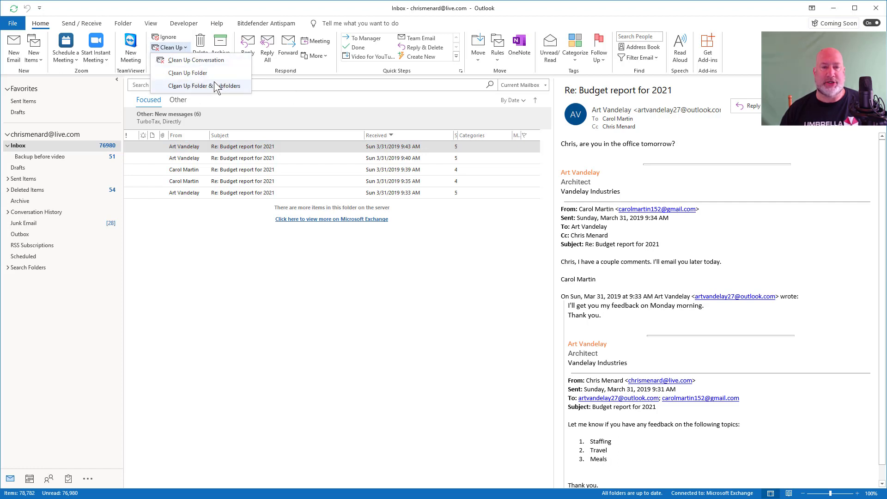
mouse_move(187, 72)
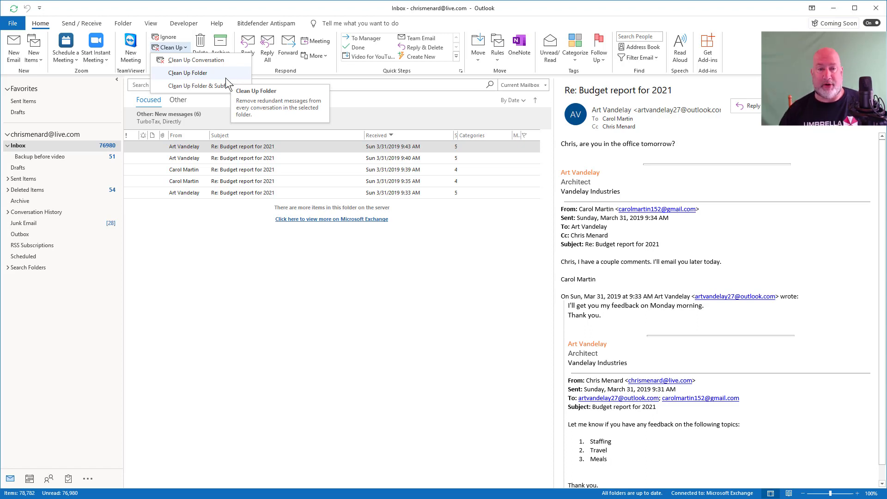
mouse_move(195, 60)
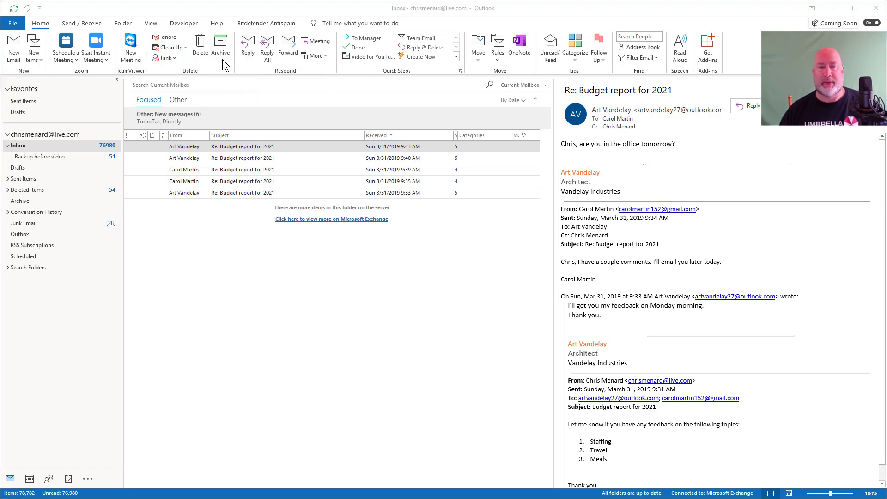
Run Clean Up Conversation on the Budget report thread, confirming redundant replies move to Deleted Items.
left_click(168, 47)
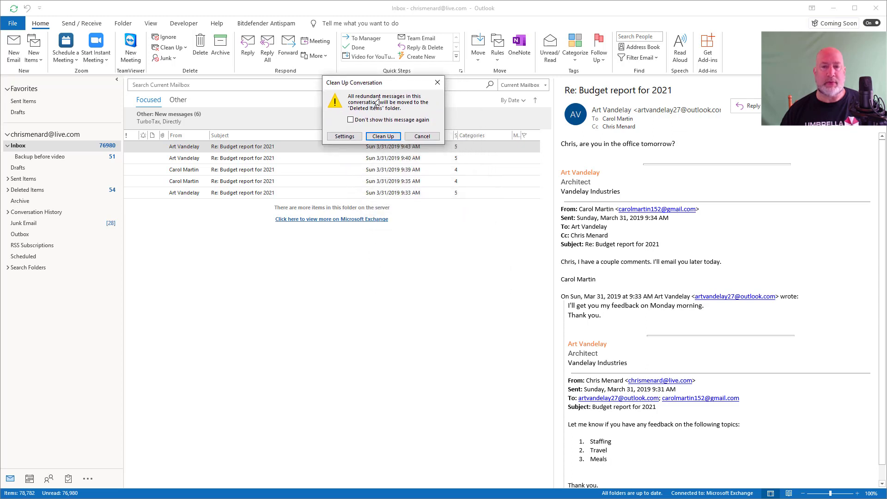
mouse_move(393, 106)
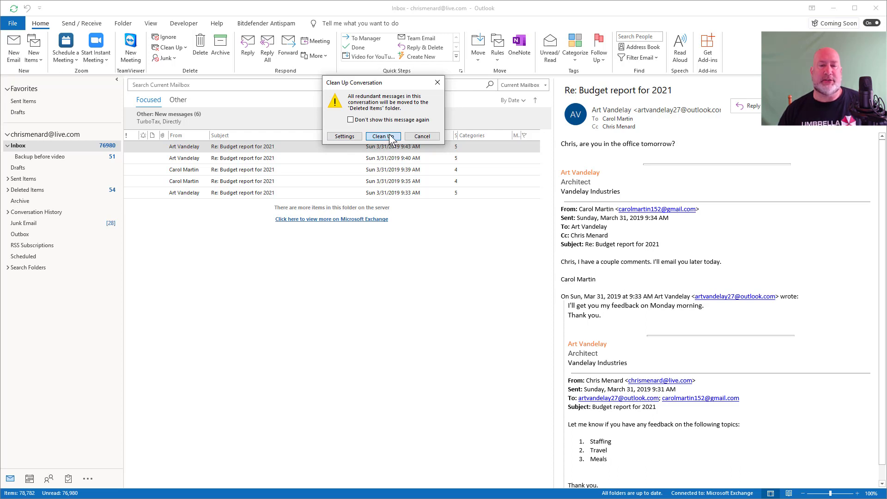
left_click(382, 136)
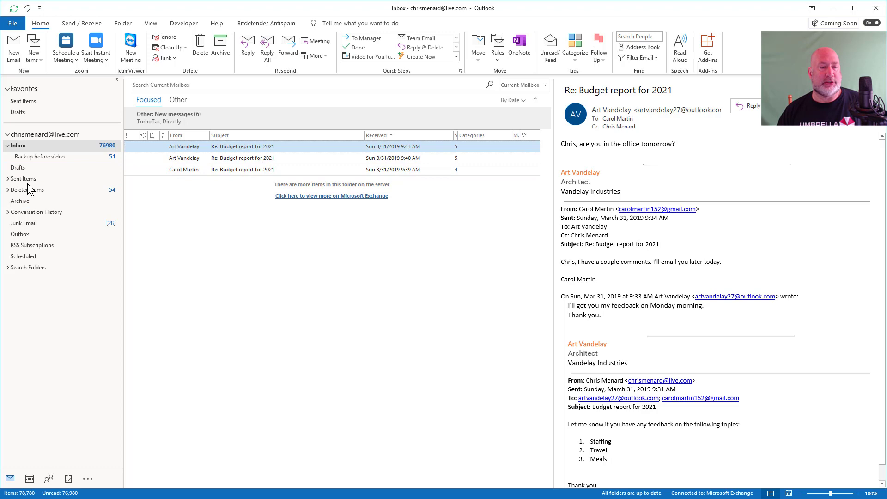
left_click(30, 189)
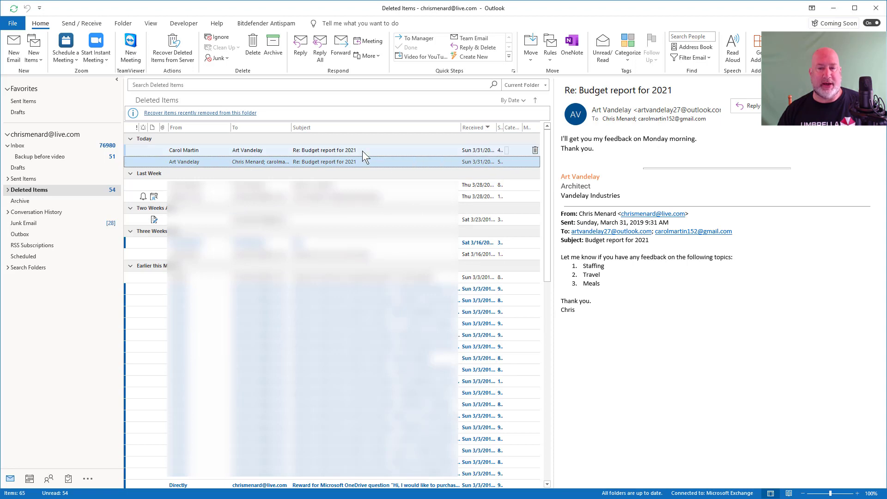
mouse_move(372, 158)
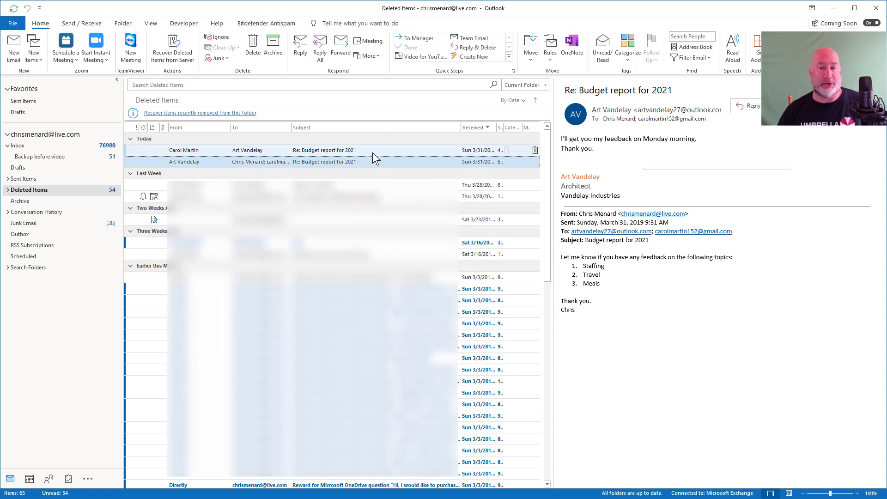
left_click(324, 149)
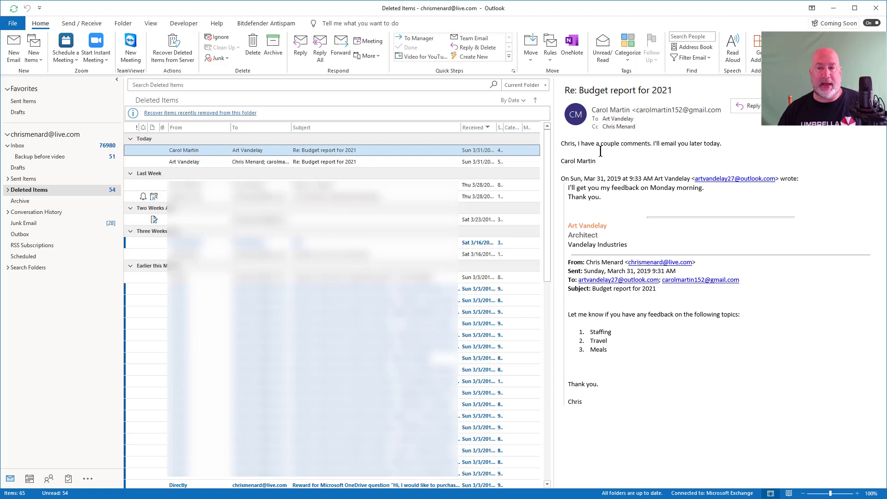